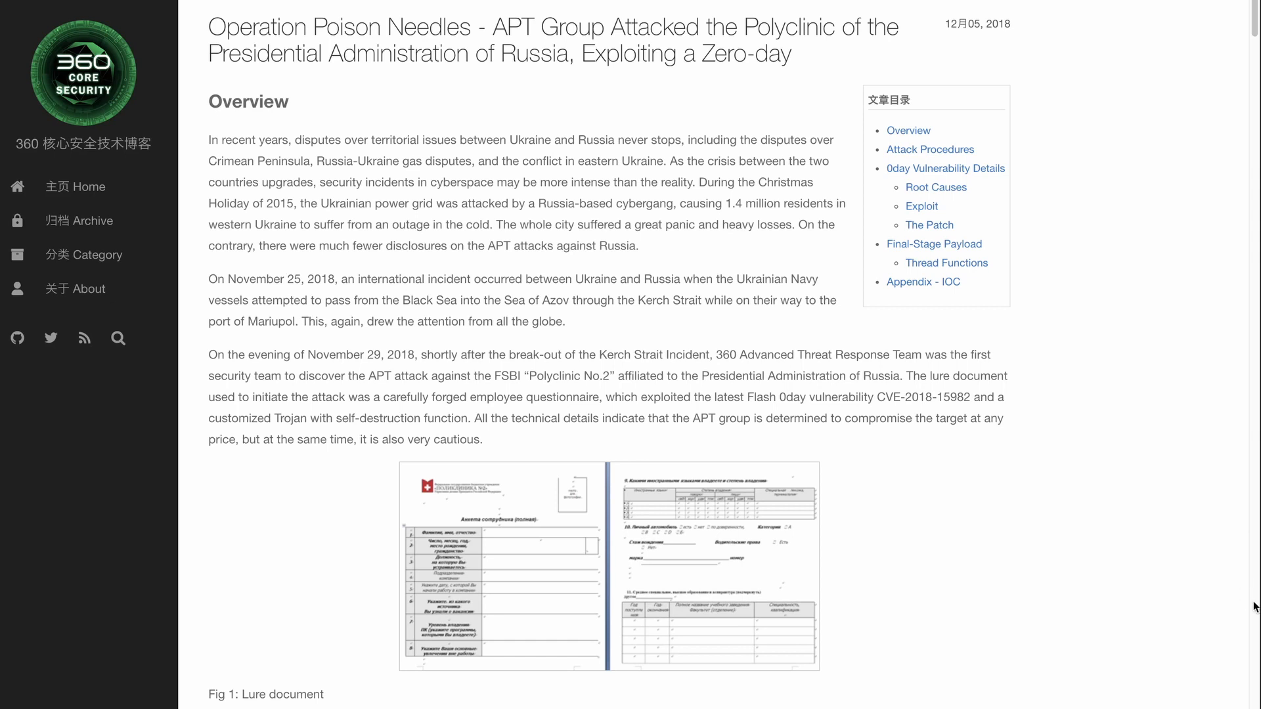
- Scroll the Poison Needles report from Overview past Attack Procedures and Root Causes to the 64-bit Exploit details
{"action": "scroll", "scroll_direction": "down", "scroll_amount": 3}
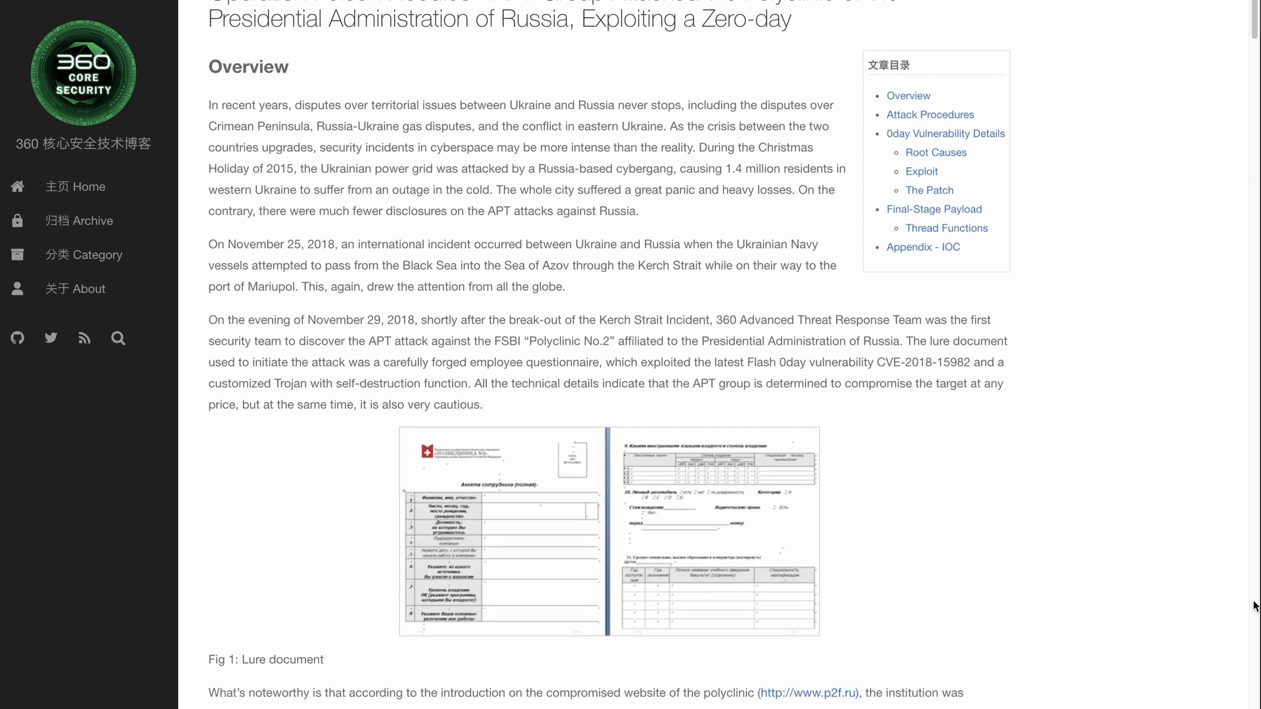
{"action": "scroll", "scroll_direction": "down", "scroll_amount": 3}
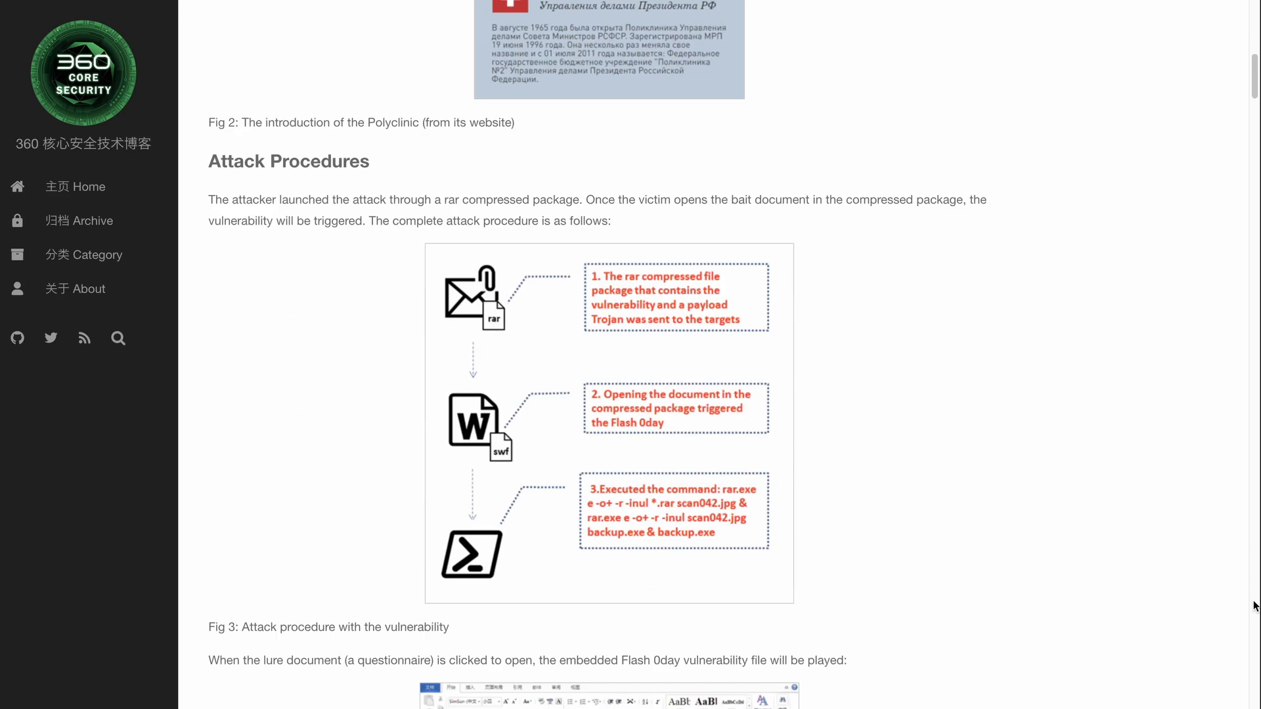
{"action": "scroll", "scroll_direction": "down", "scroll_amount": 3}
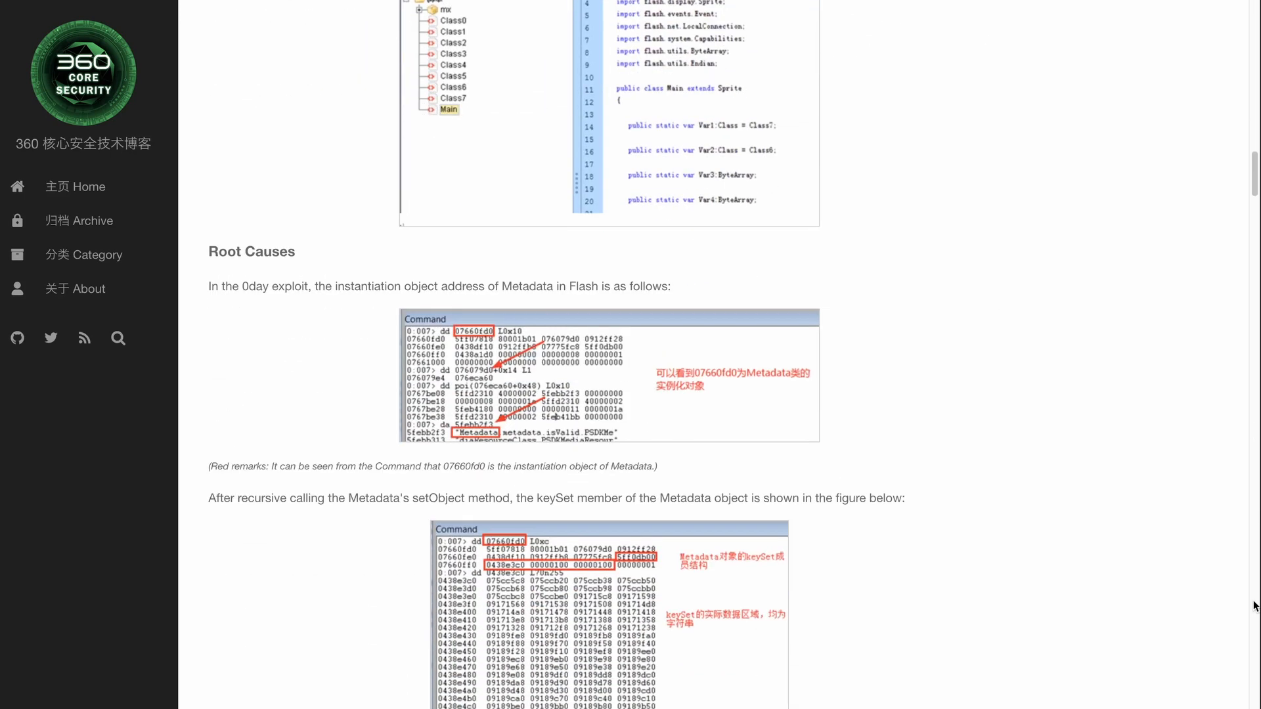
{"action": "scroll", "scroll_direction": "down", "scroll_amount": 3}
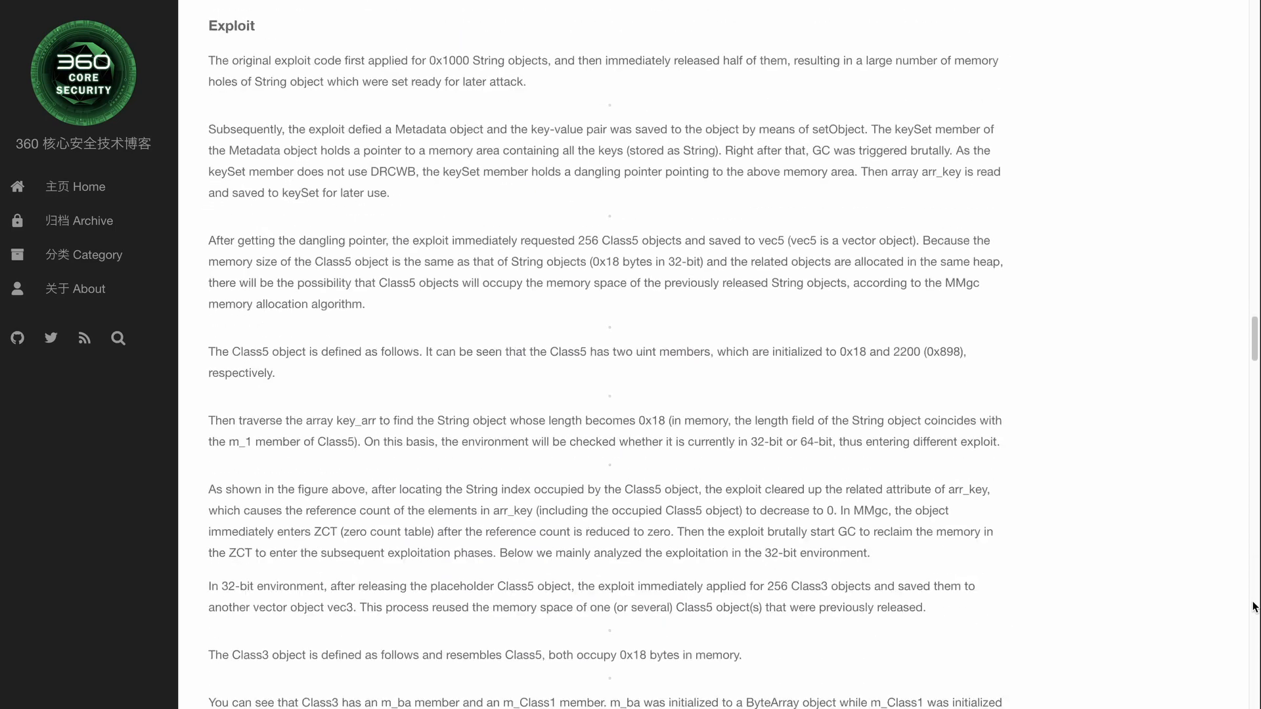
{"action": "scroll", "scroll_direction": "down", "scroll_amount": 3}
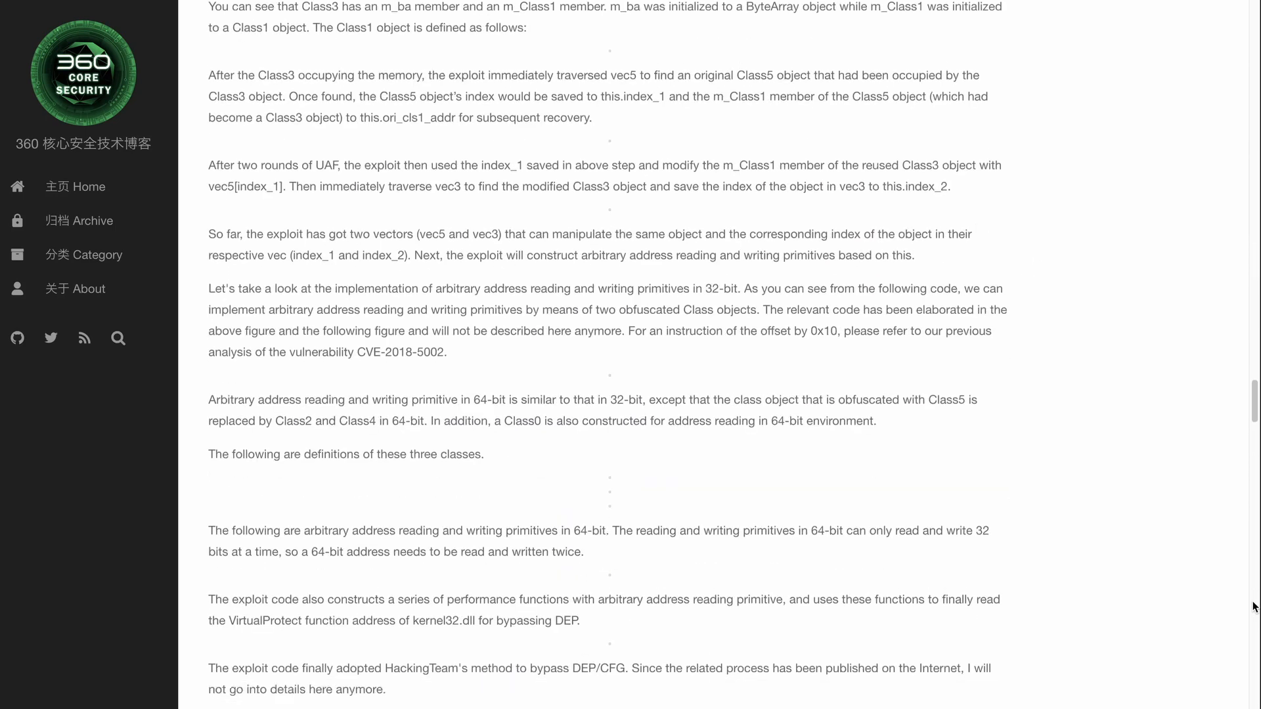
{"action": "scroll", "scroll_direction": "down", "scroll_amount": 3}
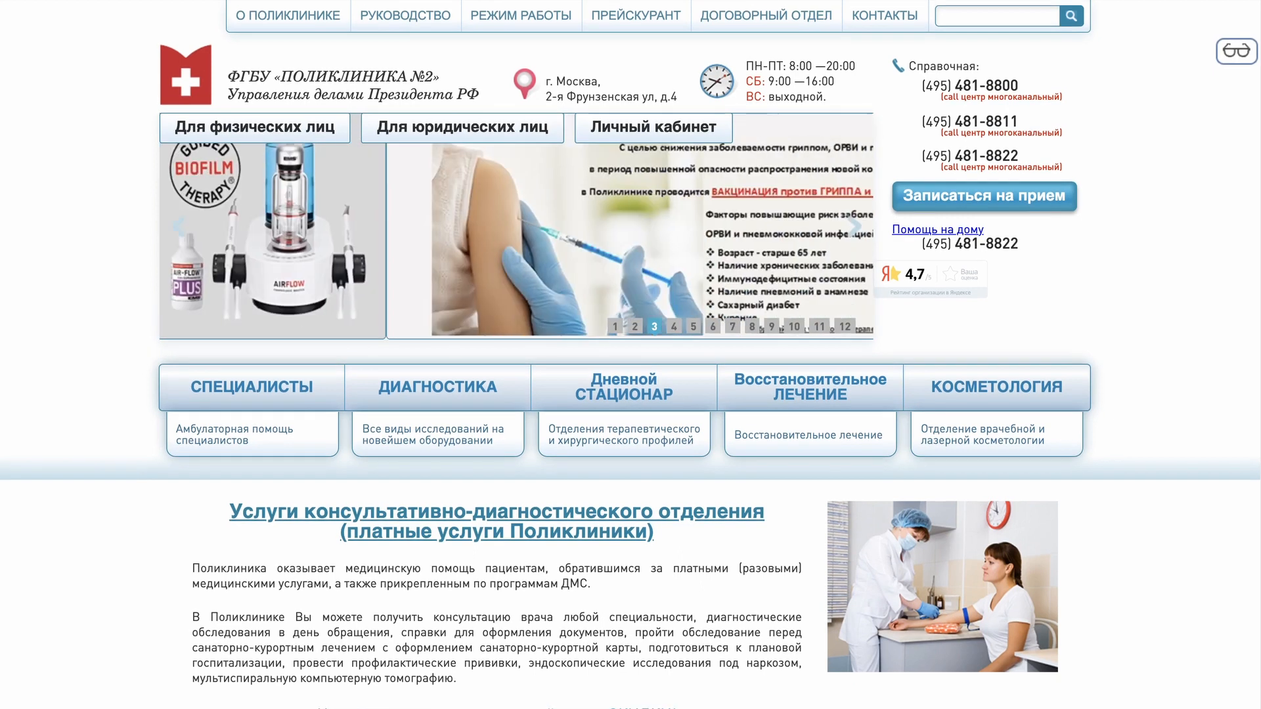
- Browse the Polyclinic No.2 homepage to its footer, then return to the 360 report's Fig 2 and Attack Procedures
{"action": "scroll", "scroll_direction": "down", "scroll_amount": 3}
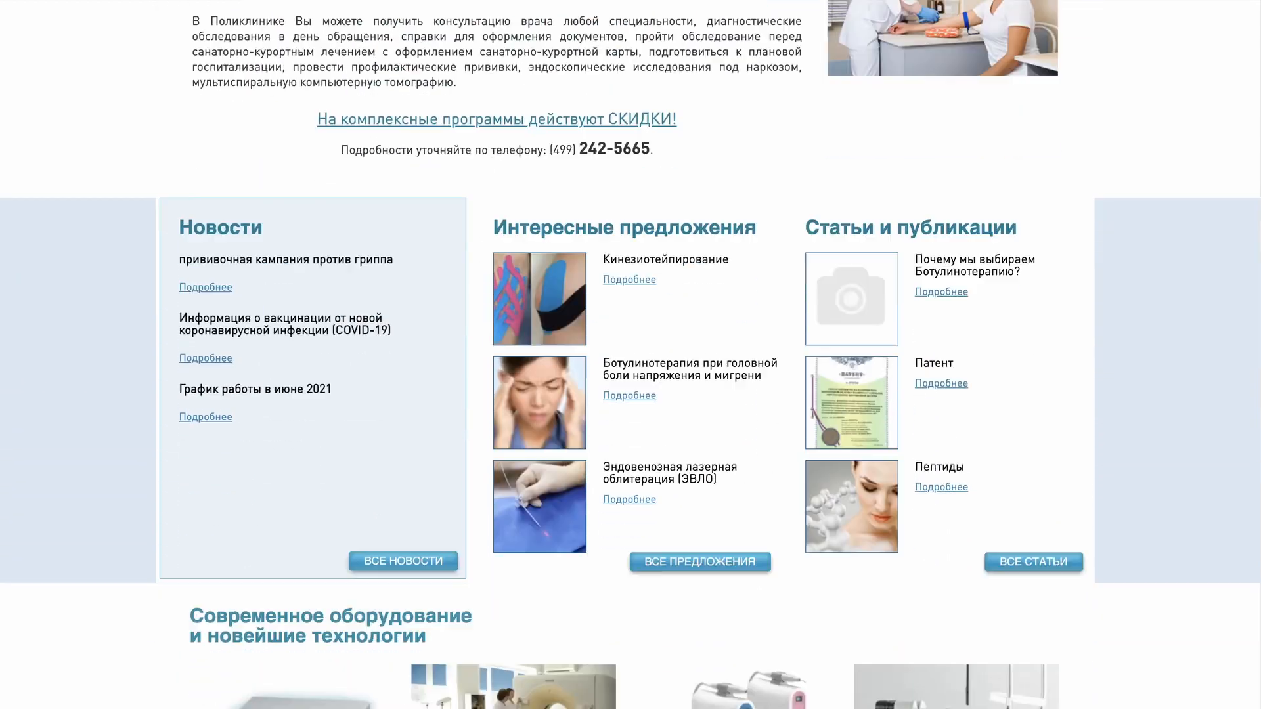
{"action": "scroll", "scroll_direction": "down", "scroll_amount": 3}
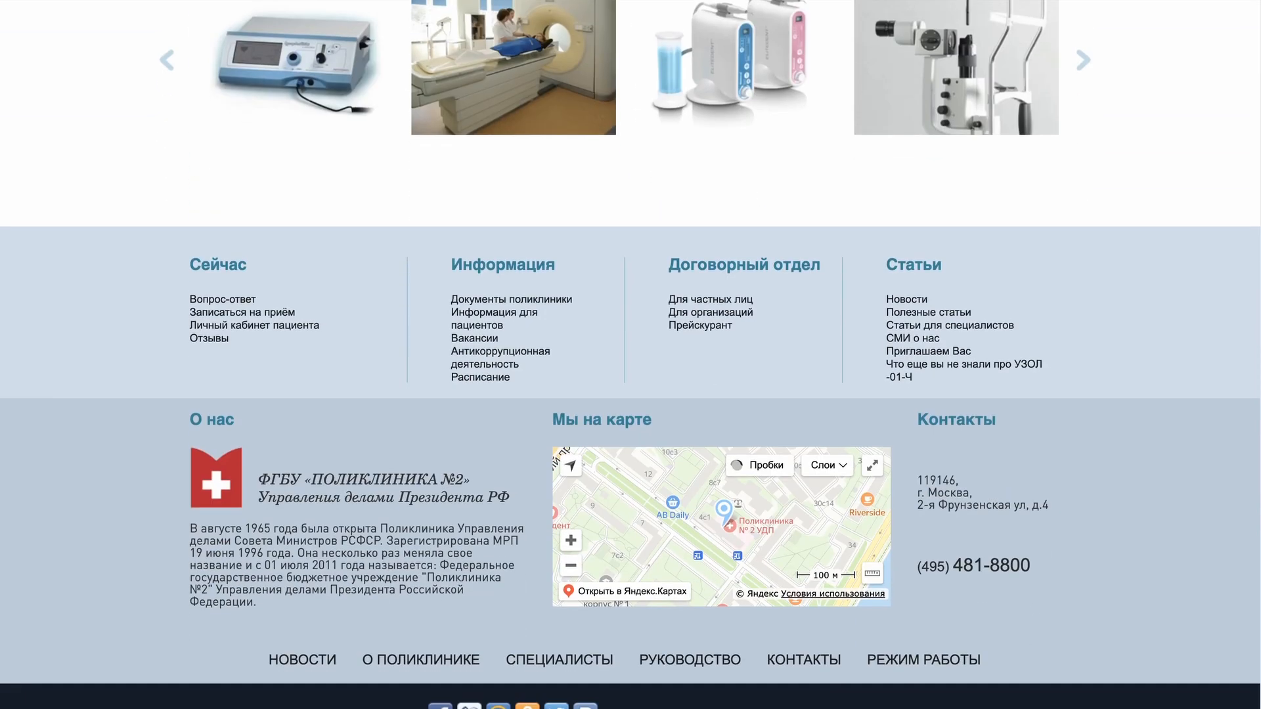
{"action": "left_click", "coordinate": [1084, 58]}
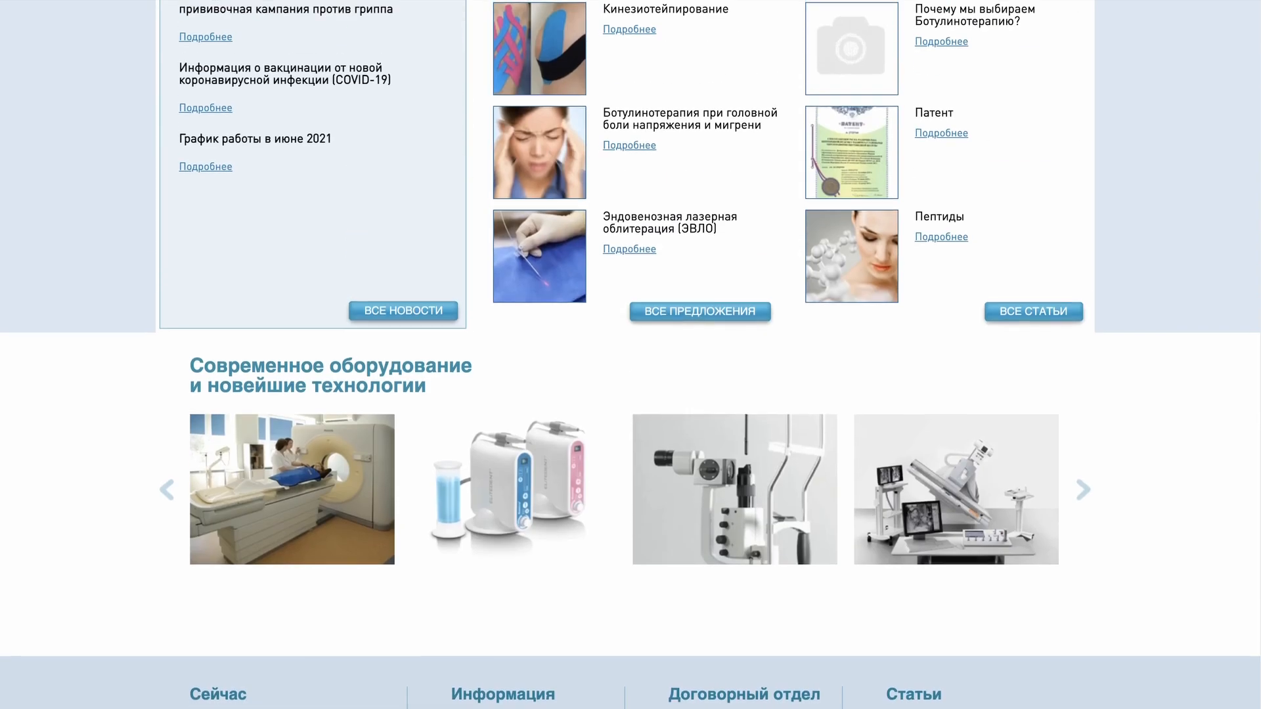
{"action": "scroll", "scroll_direction": "up", "scroll_amount": 3}
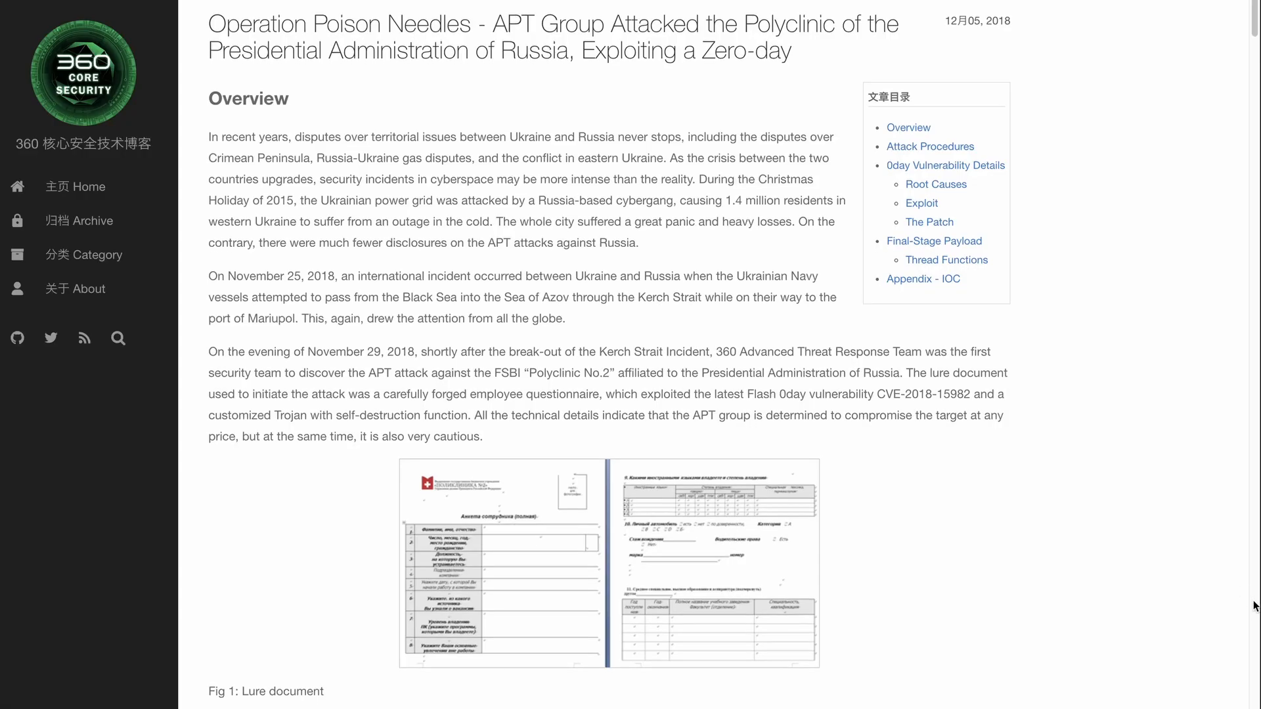
{"action": "scroll", "scroll_direction": "down", "scroll_amount": 3}
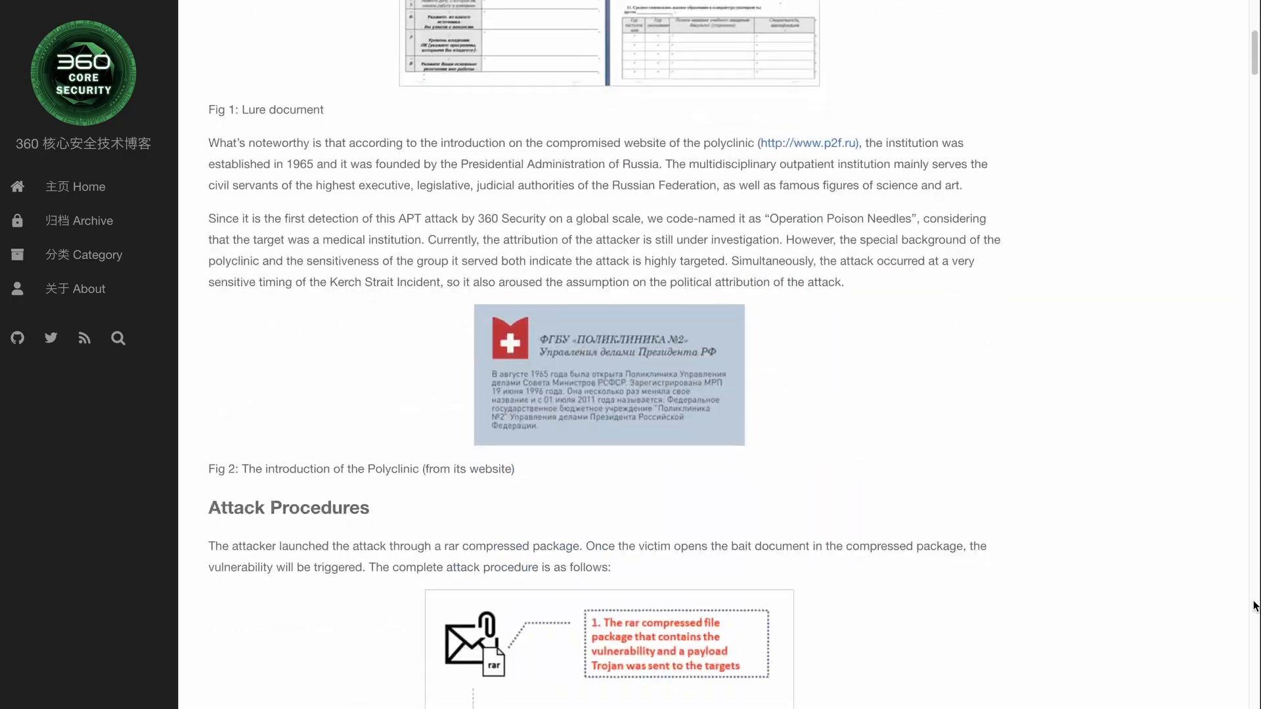